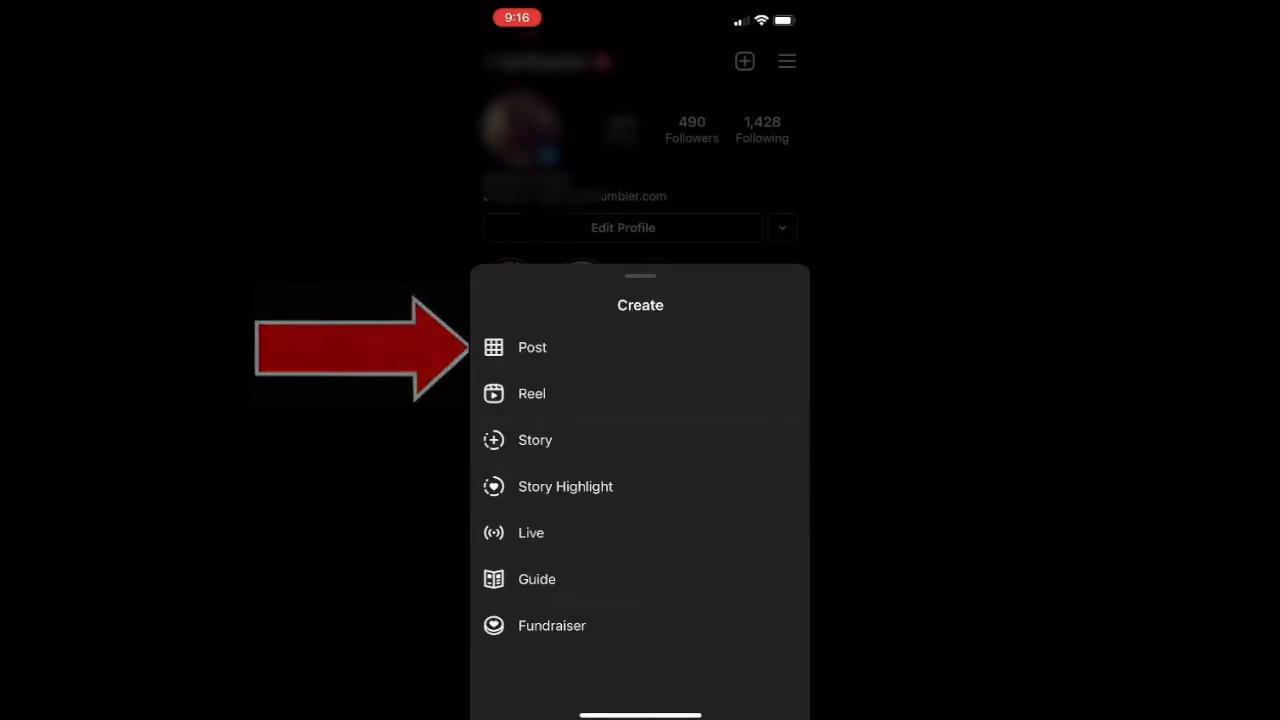
# Start a new feed post with the smiling-child photo, continuing past Filter with no filter applied
pyautogui.click(532, 347)
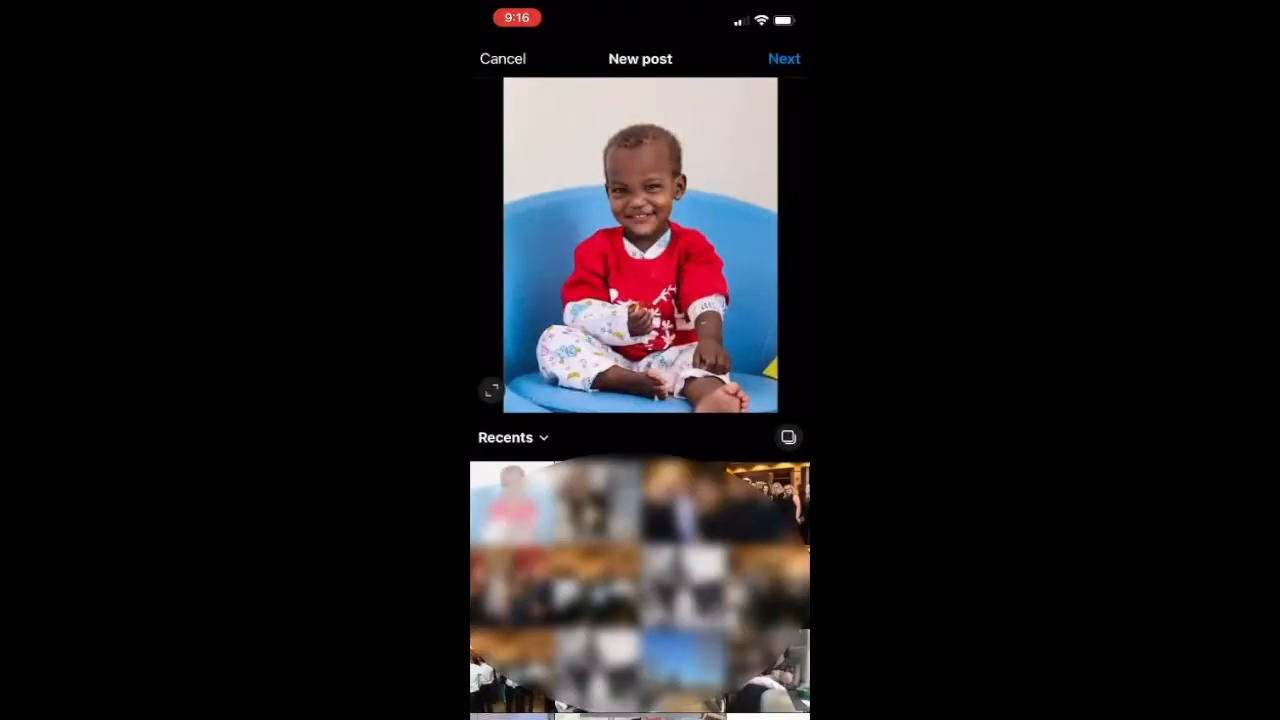
pyautogui.click(784, 58)
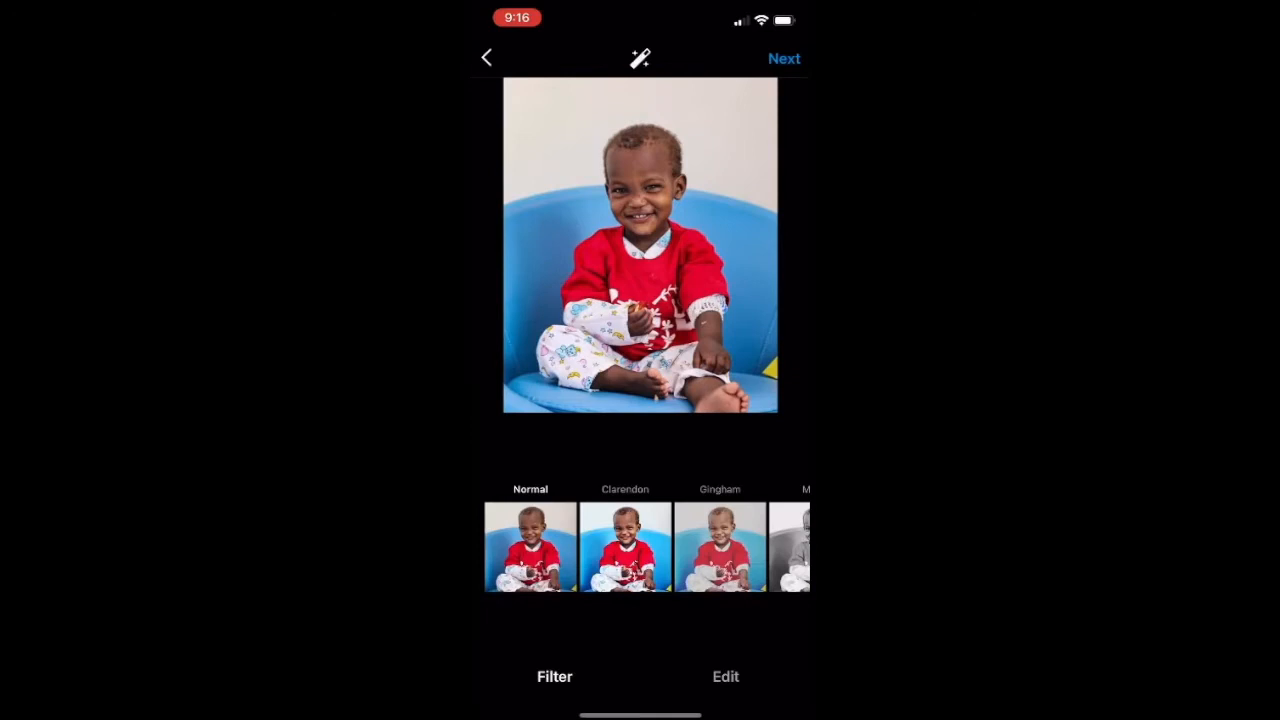
pyautogui.click(784, 58)
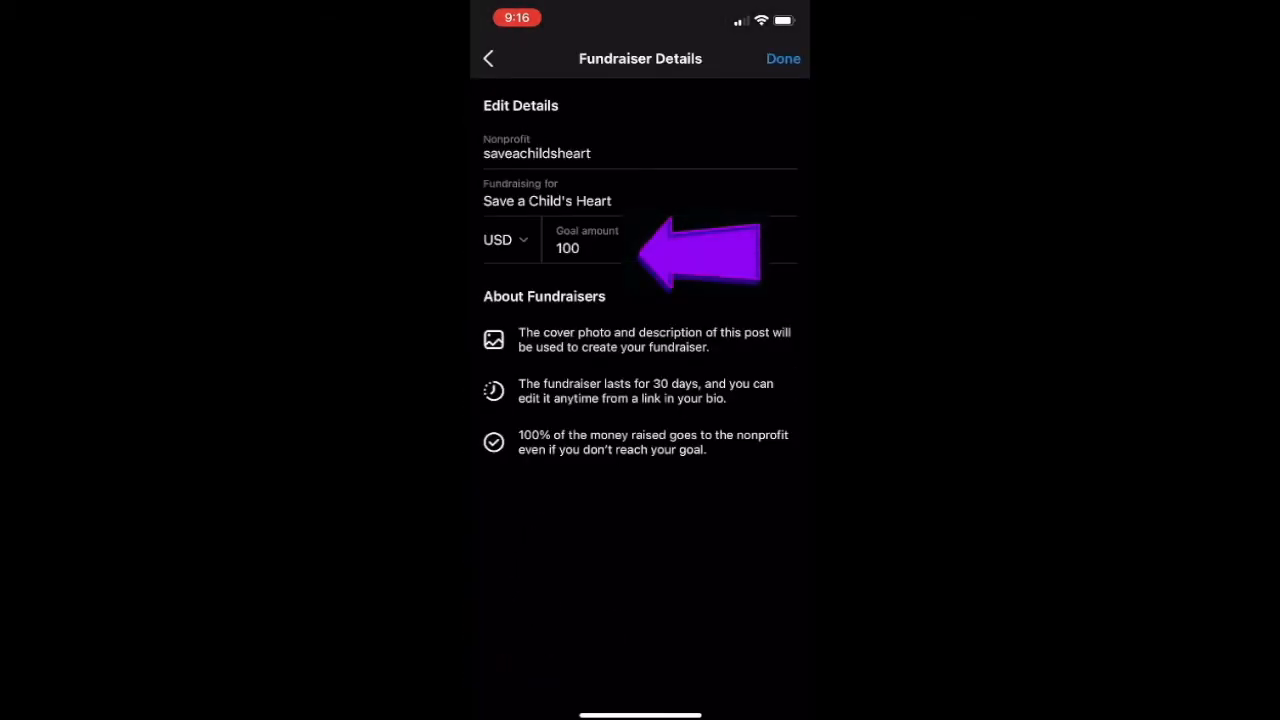
# Change the fundraiser goal amount from 100 to 300 USD and confirm the details
pyautogui.click(585, 248)
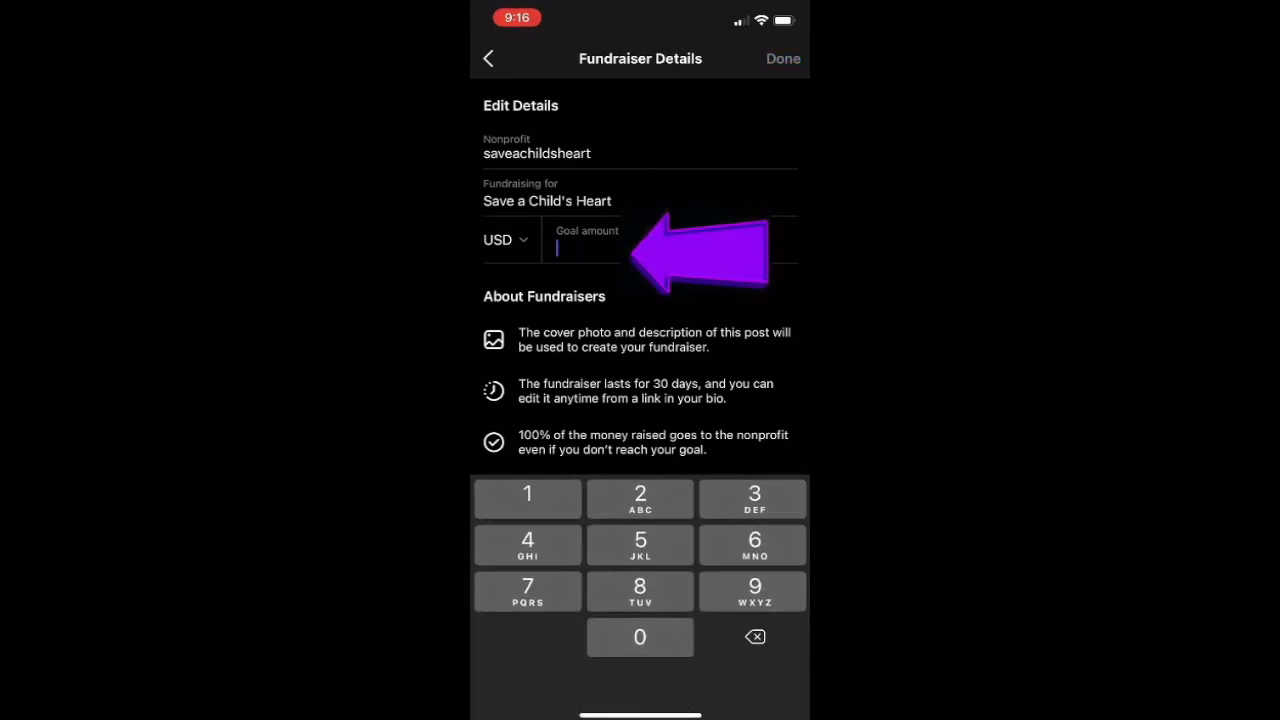
pyautogui.write('300')
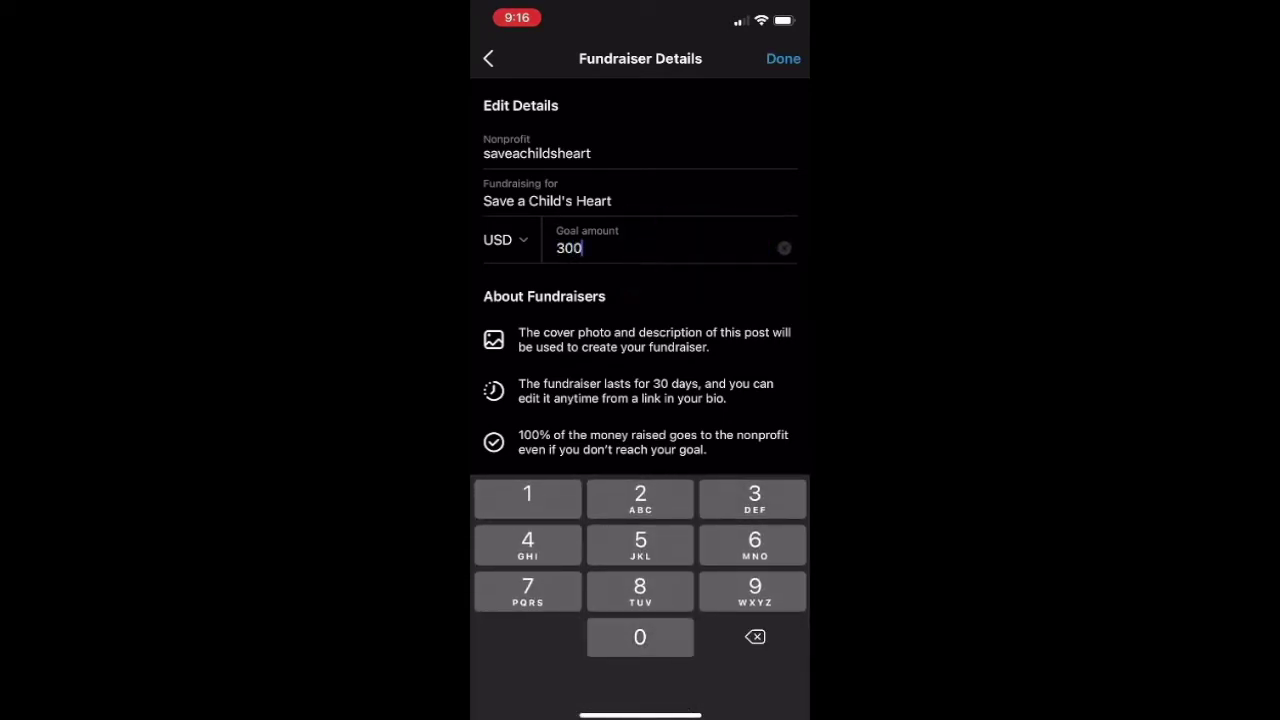
pyautogui.click(783, 58)
pyautogui.write('Join me and su')
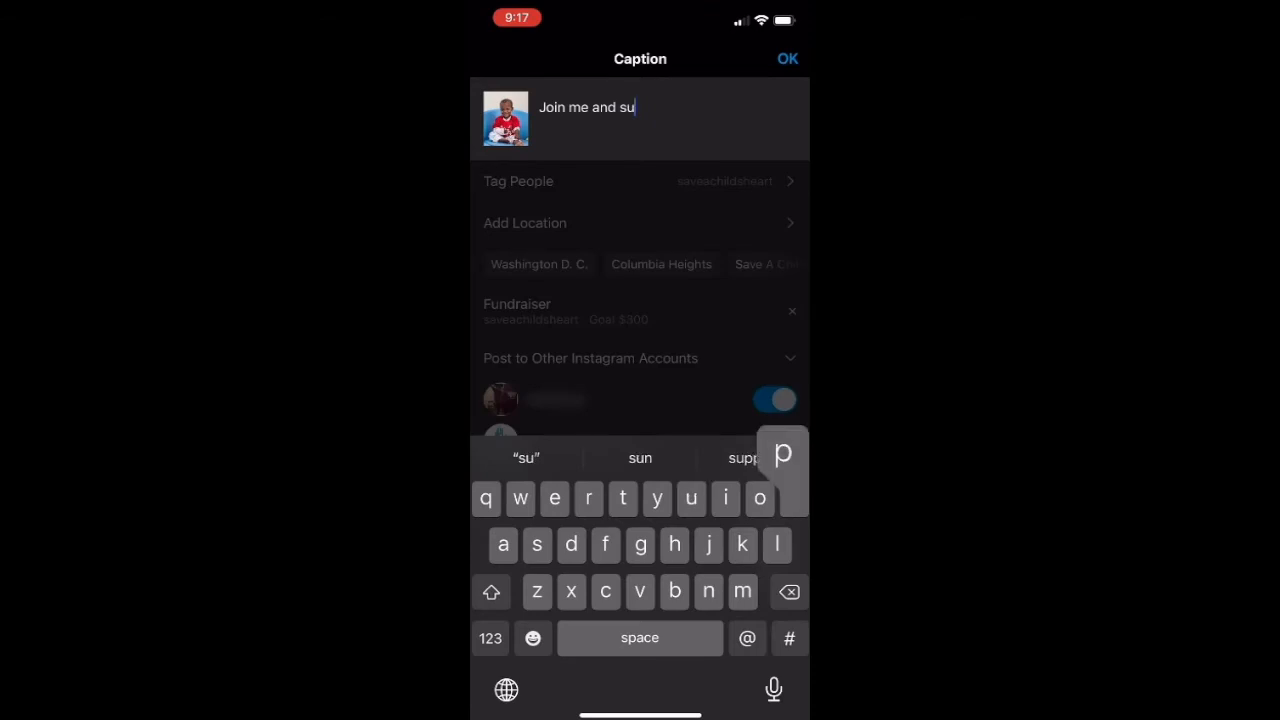
# Write the caption 'Join me and support children in need of urgent cardiac care. Give Your Heart Out this February!!'
pyautogui.write('pport children in need of urgent car')
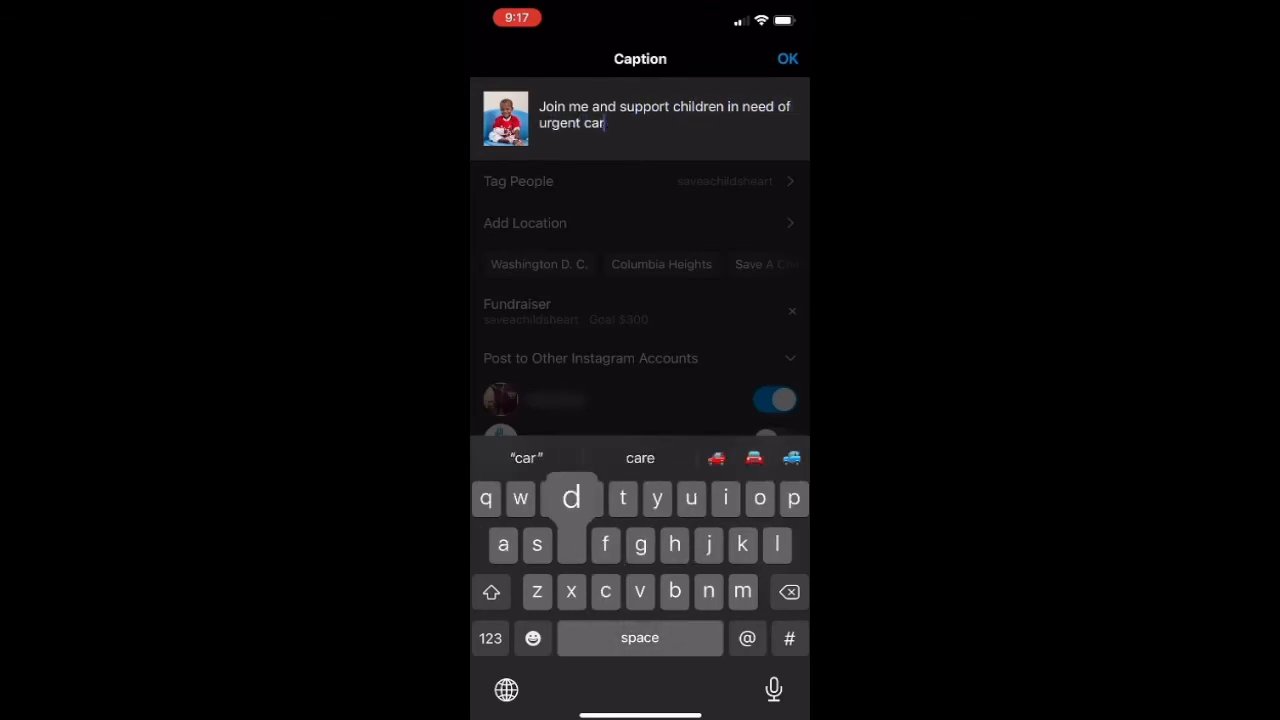
pyautogui.write('diac care. Give')
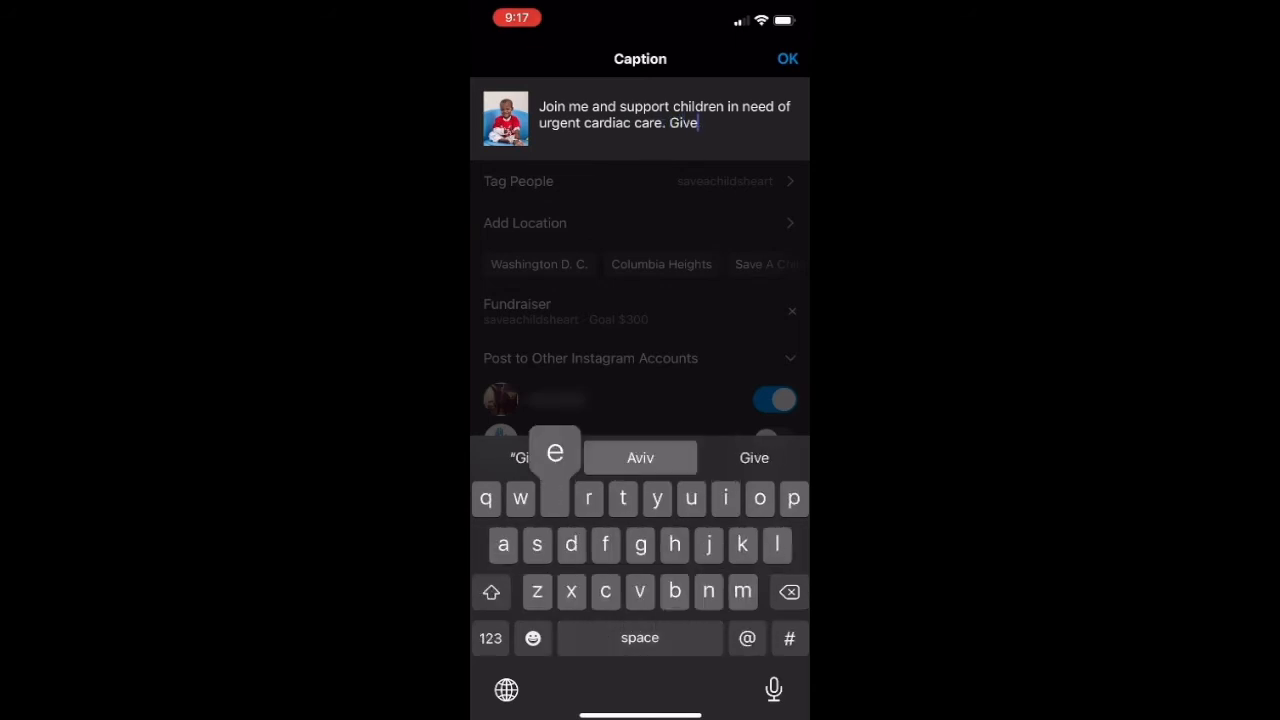
pyautogui.write('Your Heart Our')
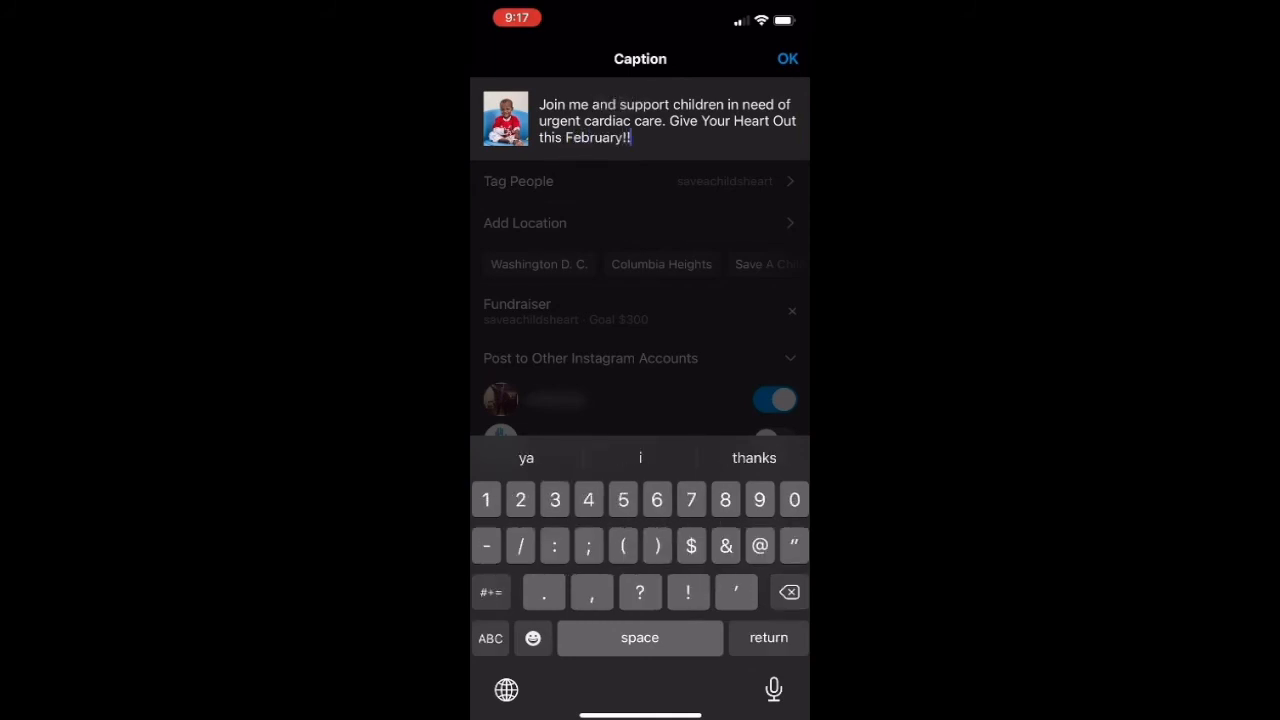
pyautogui.click(787, 58)
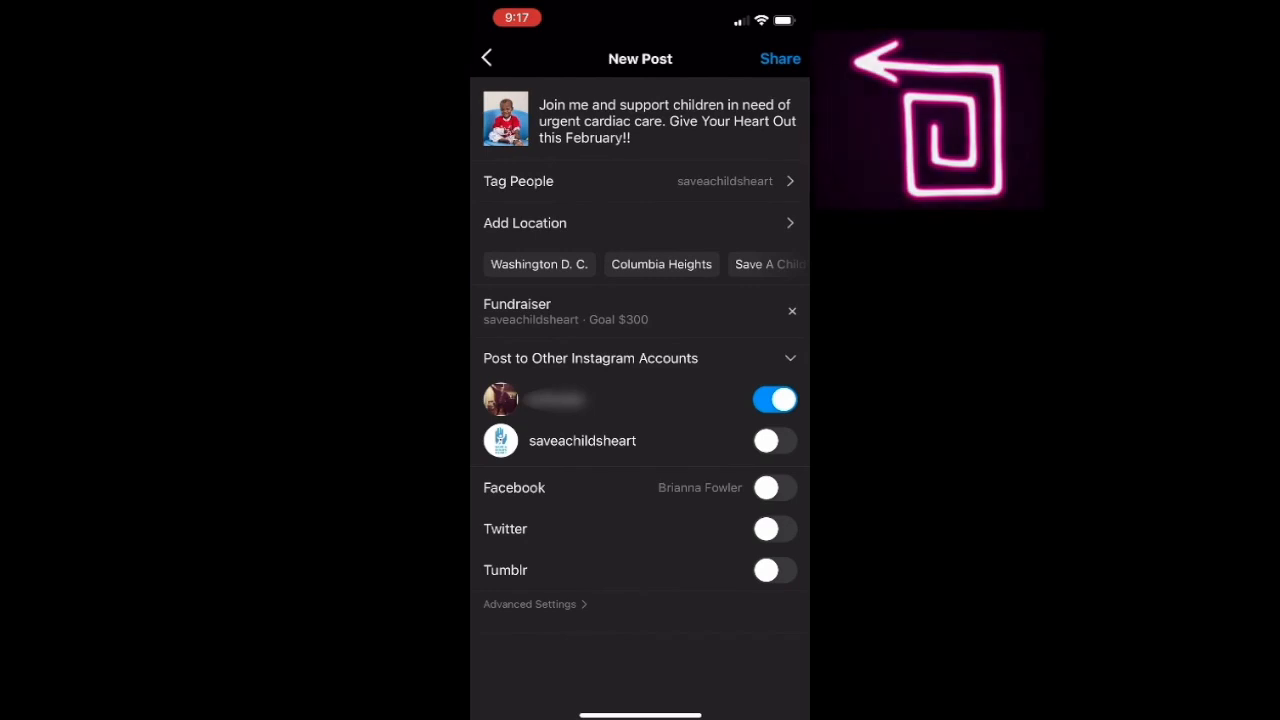